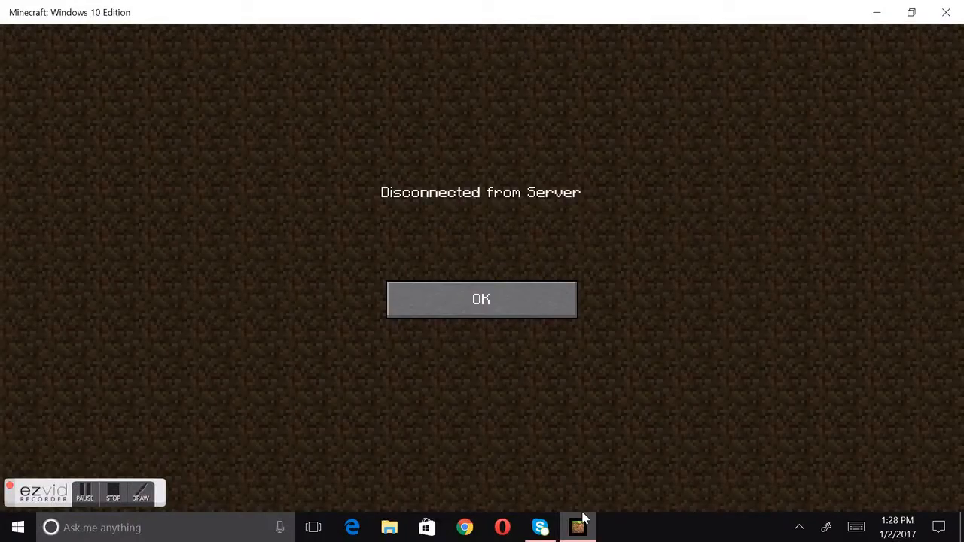
# Clear the Disconnected from Server notice and open the Play worlds list.
pyautogui.click(481, 299)
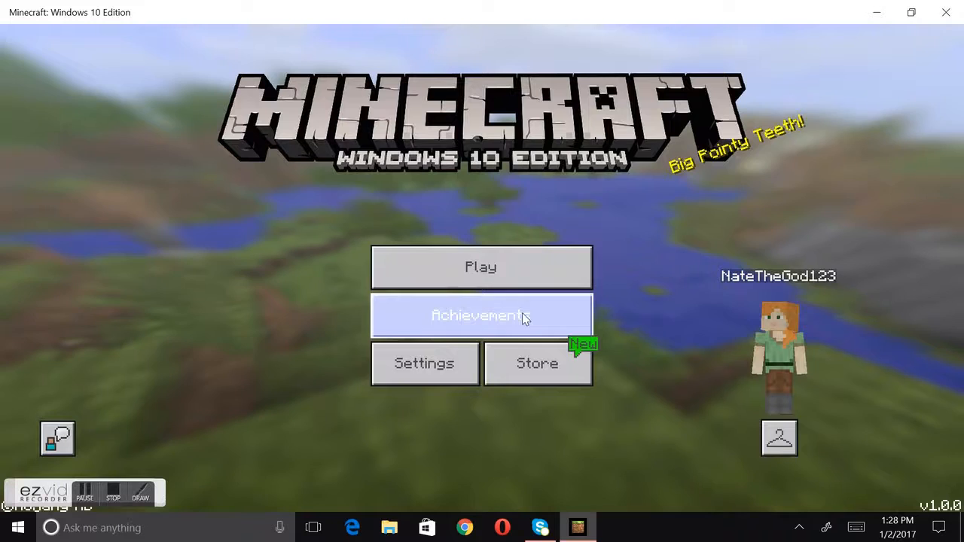
pyautogui.click(481, 267)
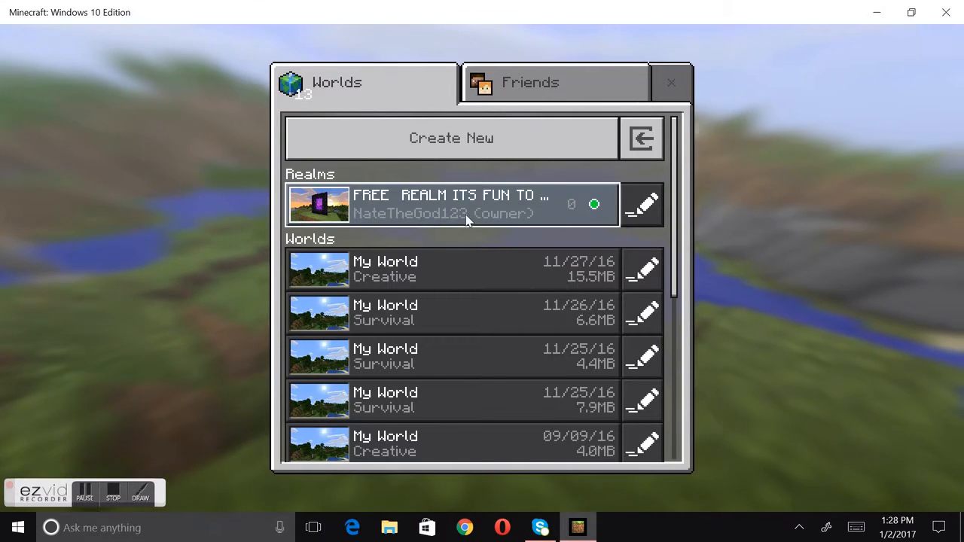
# Join the Realm listed under Realms to load onto the grassy coastline.
pyautogui.click(451, 203)
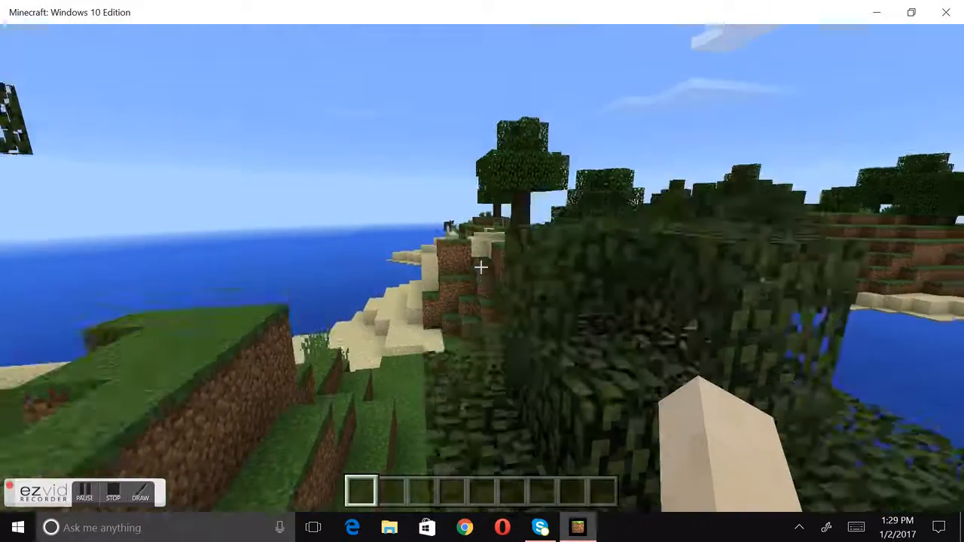
pyautogui.moveTo(482, 267)
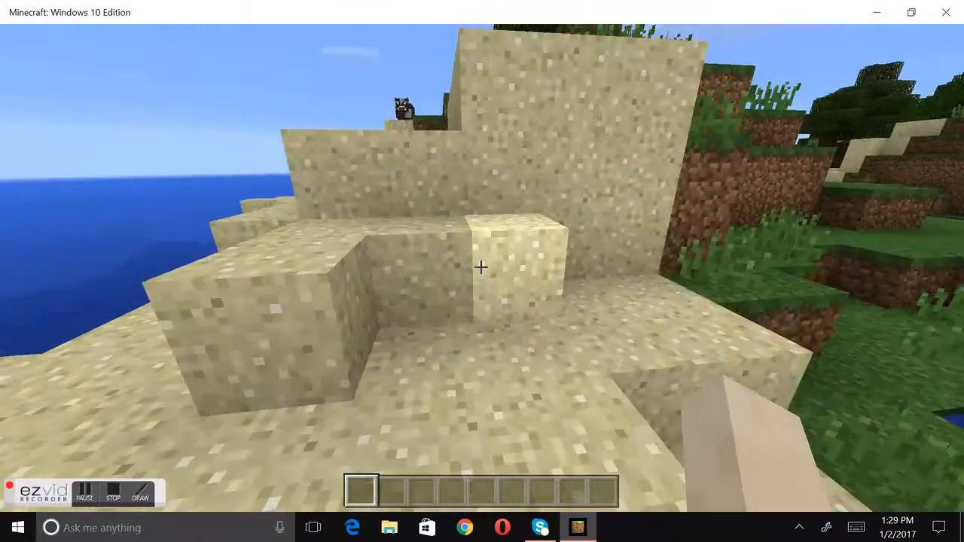
pyautogui.moveTo(482, 268)
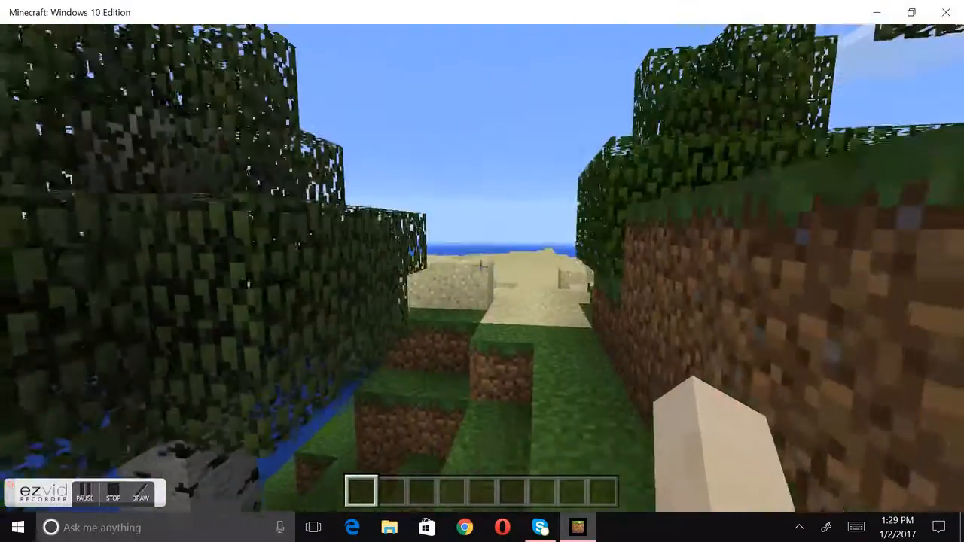
pyautogui.moveTo(482, 271)
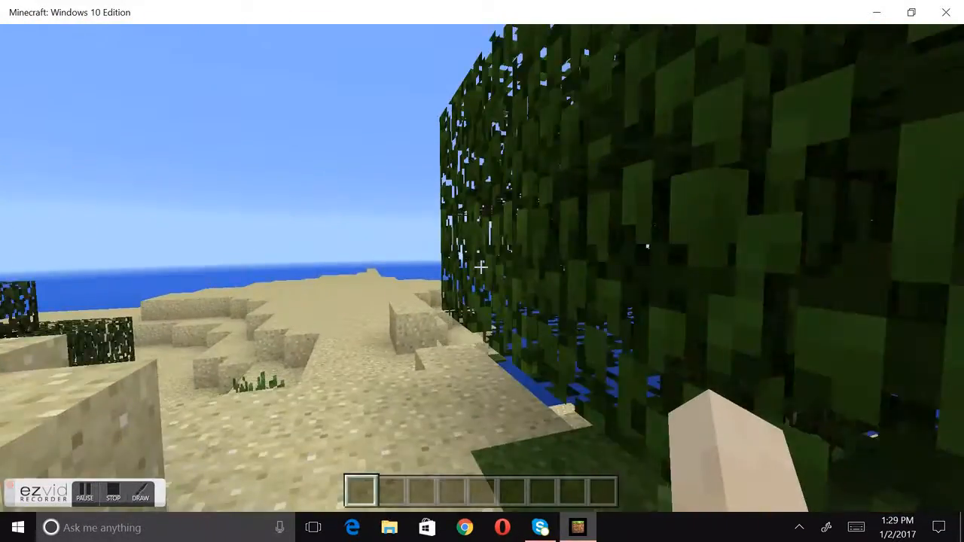
pyautogui.moveTo(482, 268)
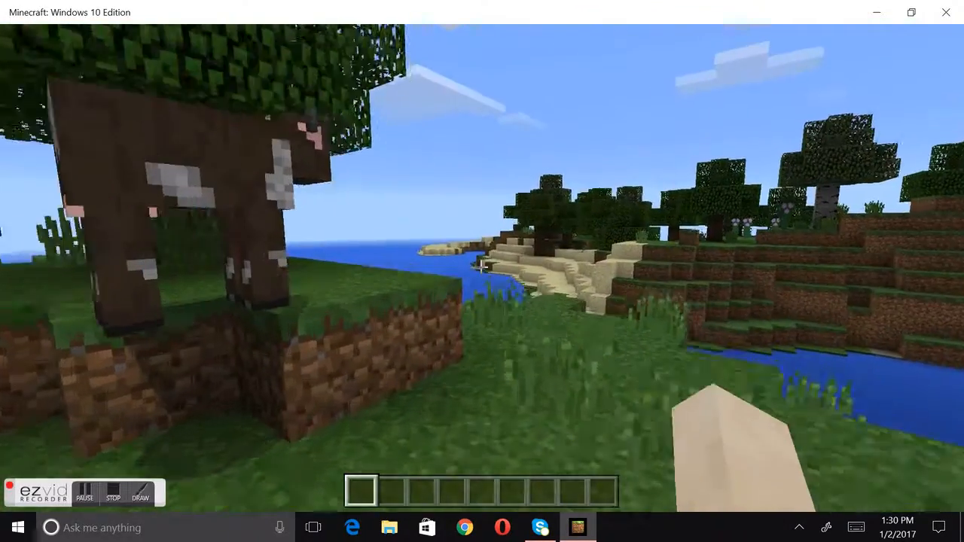
pyautogui.moveTo(482, 271)
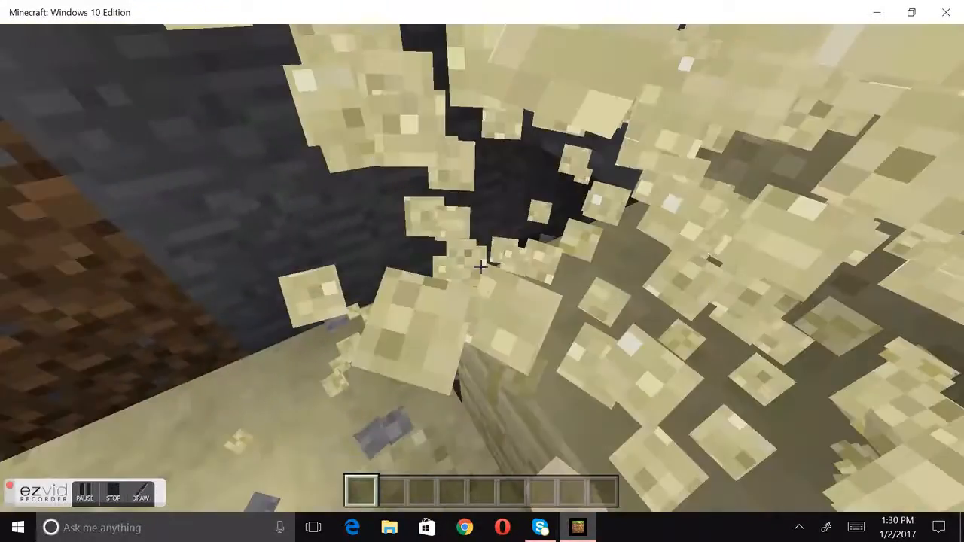
pyautogui.moveTo(482, 267)
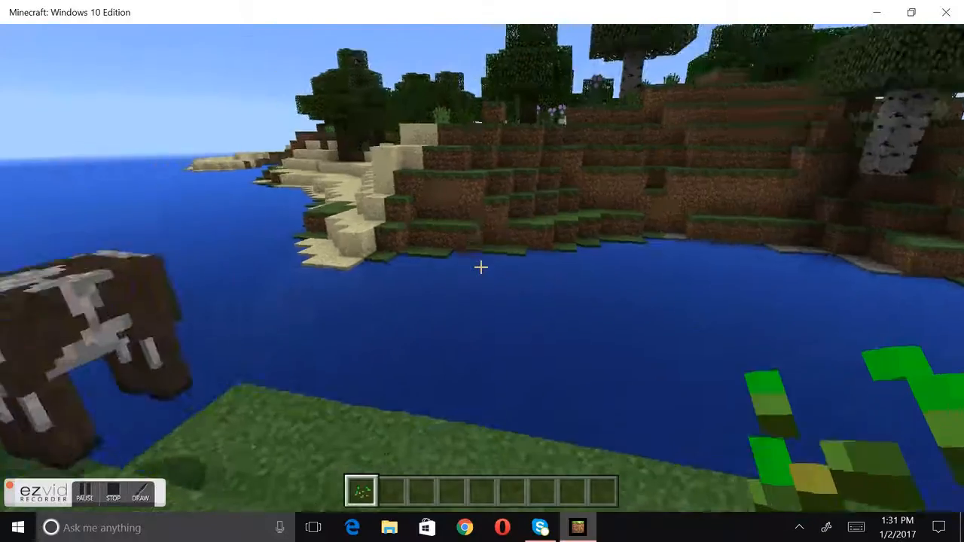
pyautogui.moveTo(482, 268)
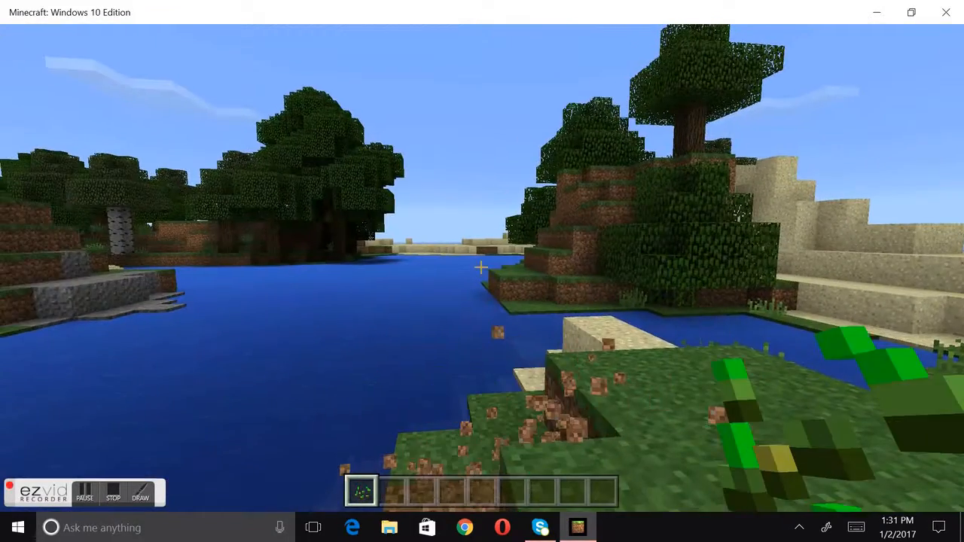
# Open the in-game pause menu with Escape after digging along the shore.
pyautogui.press('Escape')
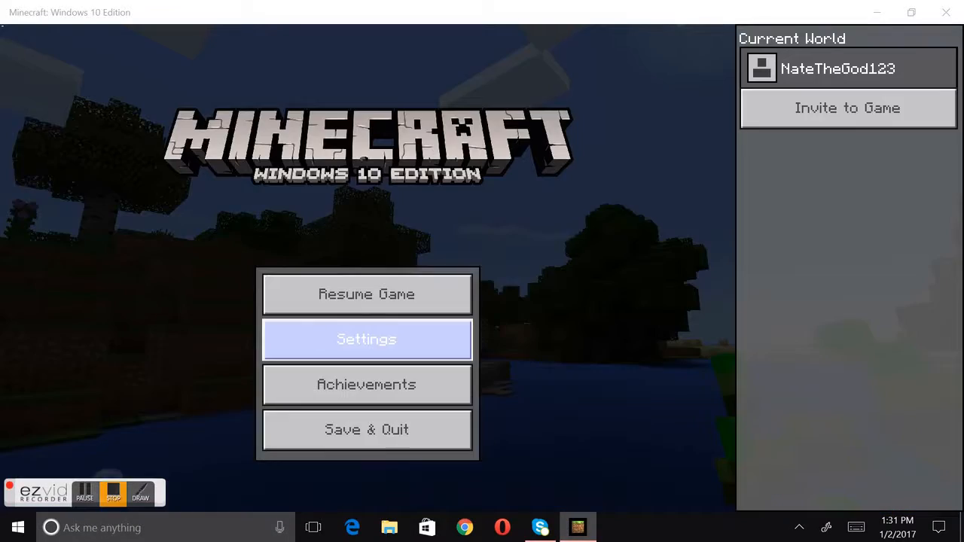